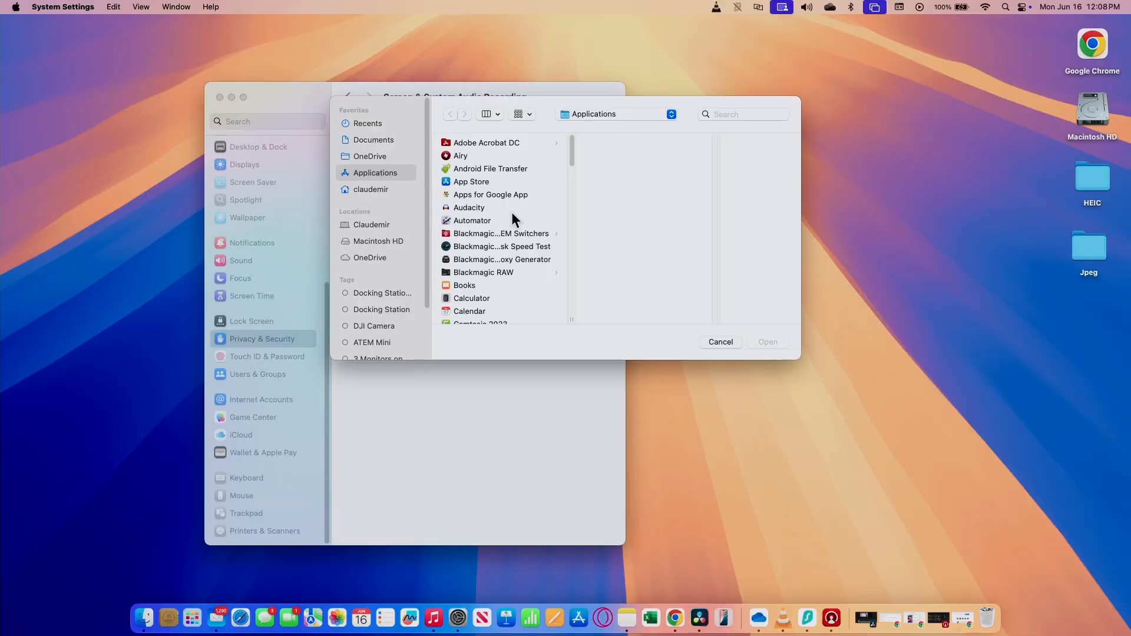
- Search 'Displ' in the app picker and add DisplayLink Manager to the recording permissions
left_click(744, 115)
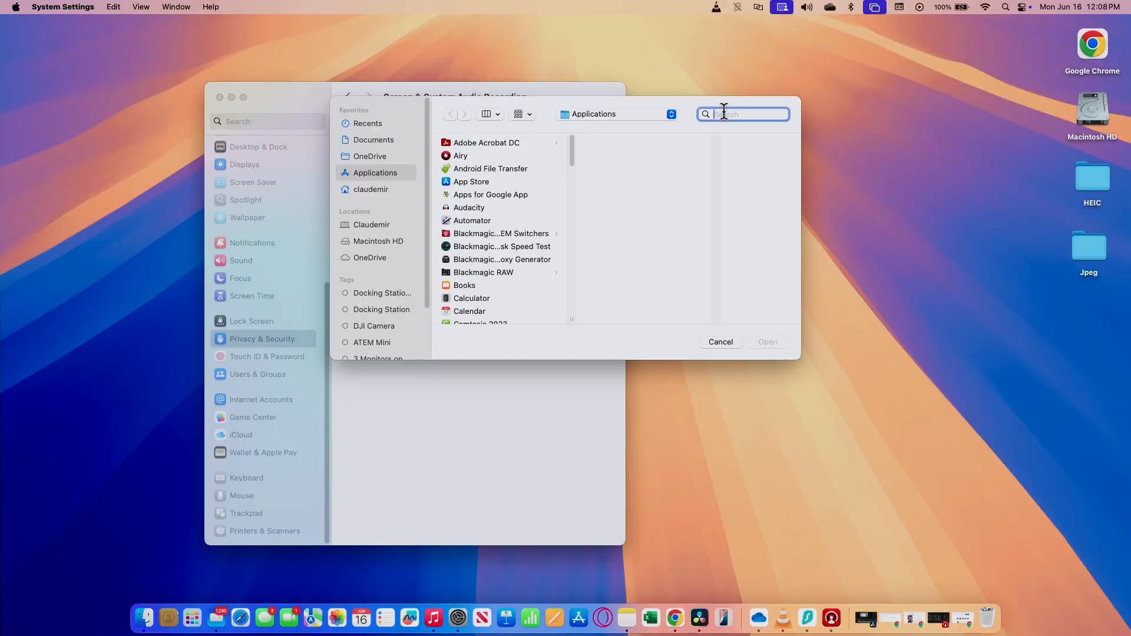
type("Dis")
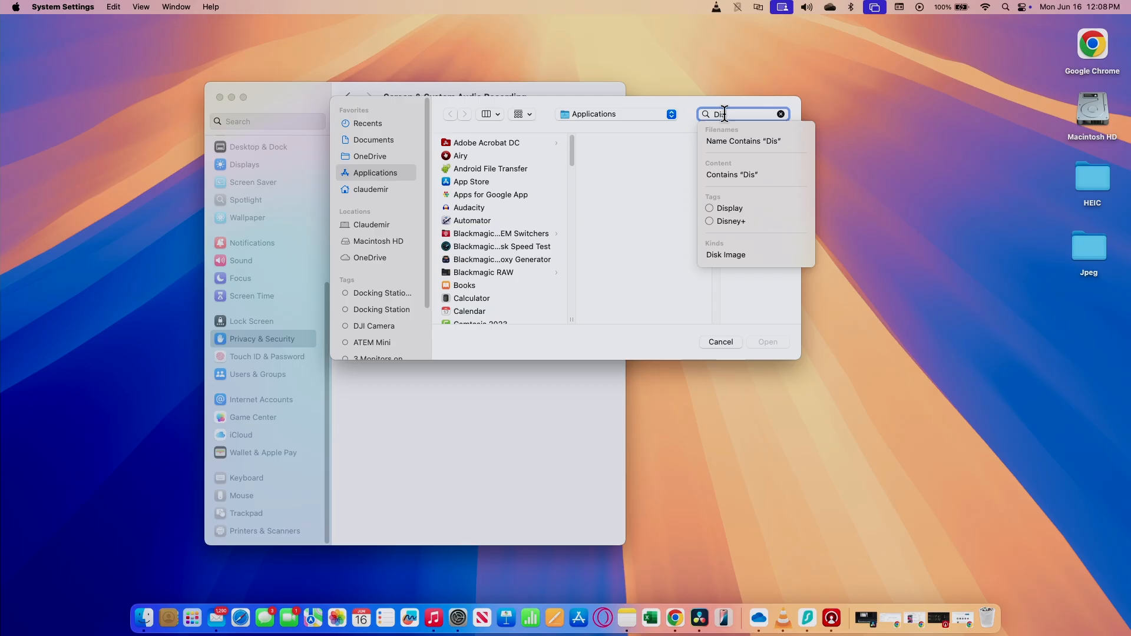
type("pl")
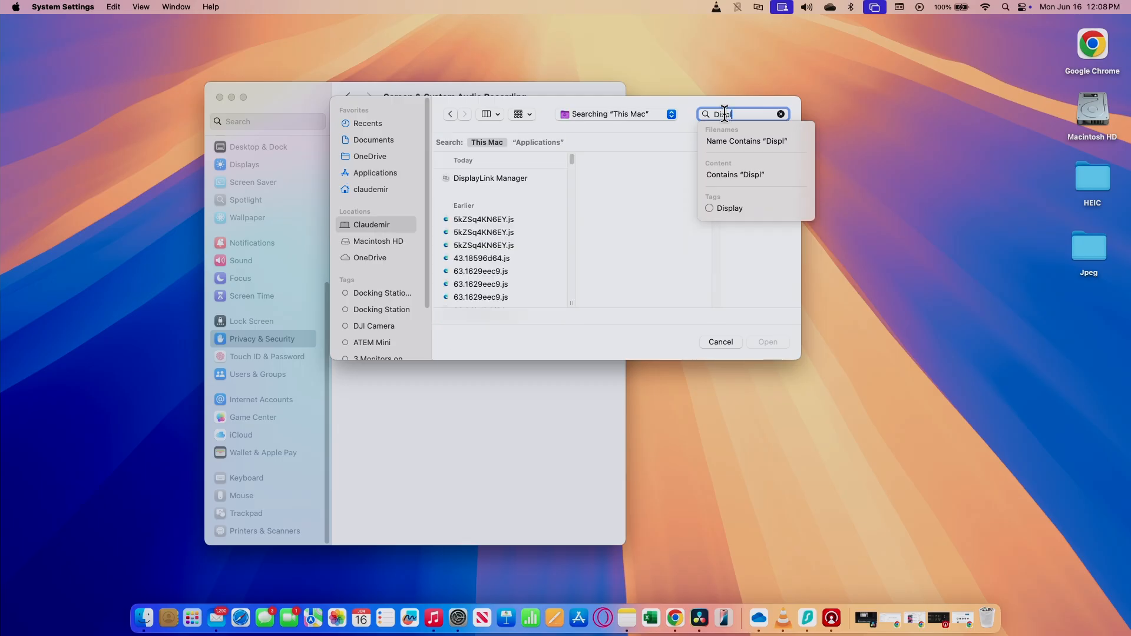
mouse_move(516, 191)
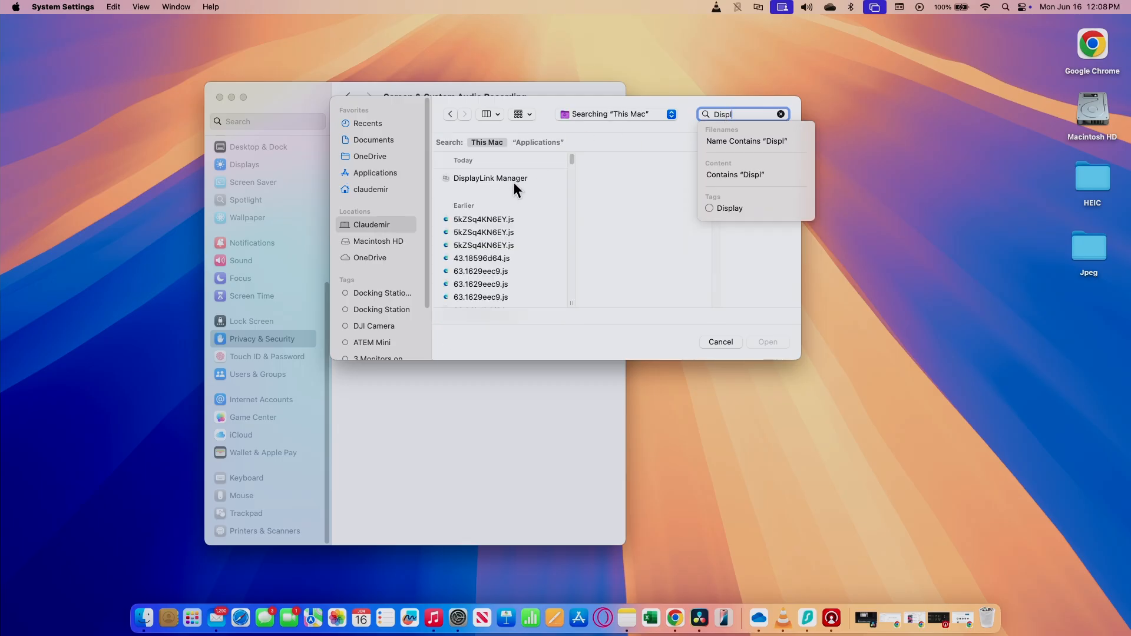
left_click(490, 178)
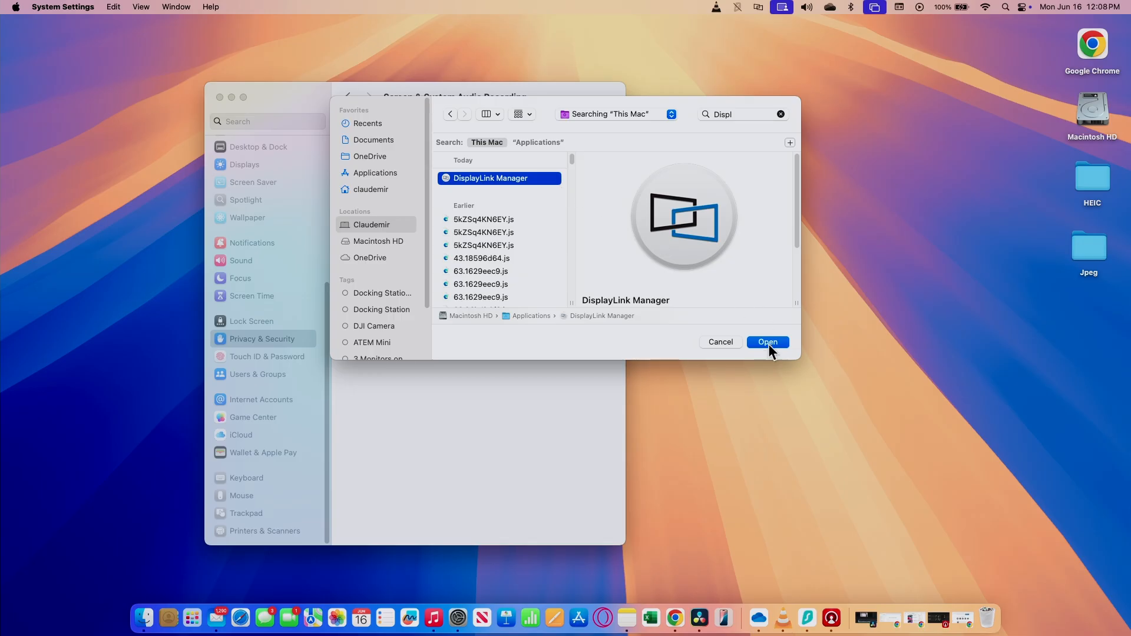
left_click(767, 341)
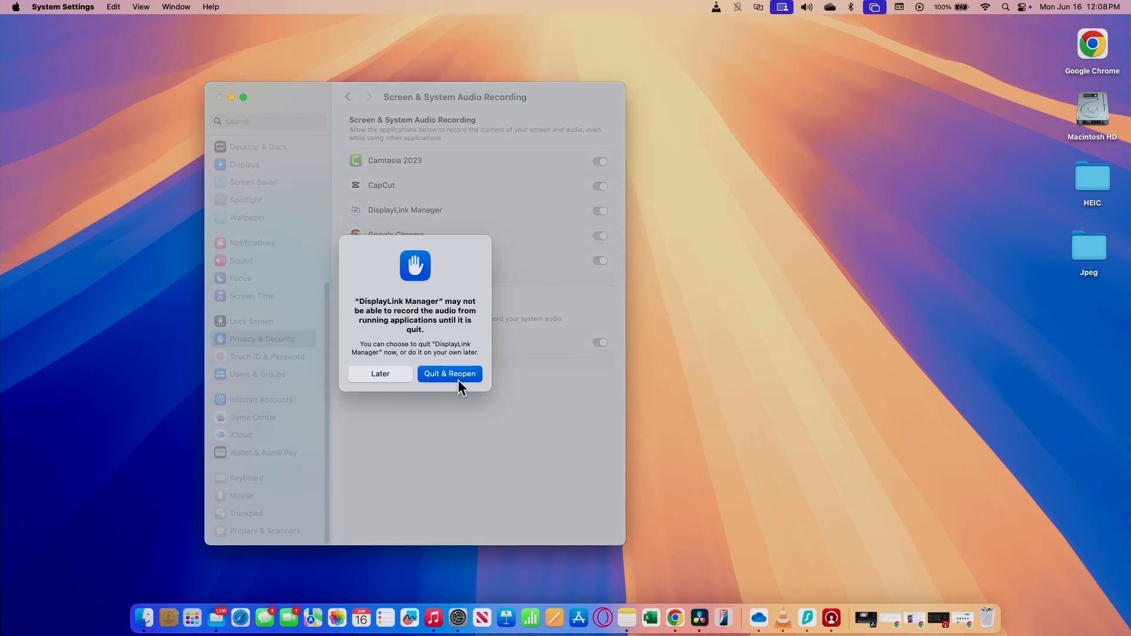